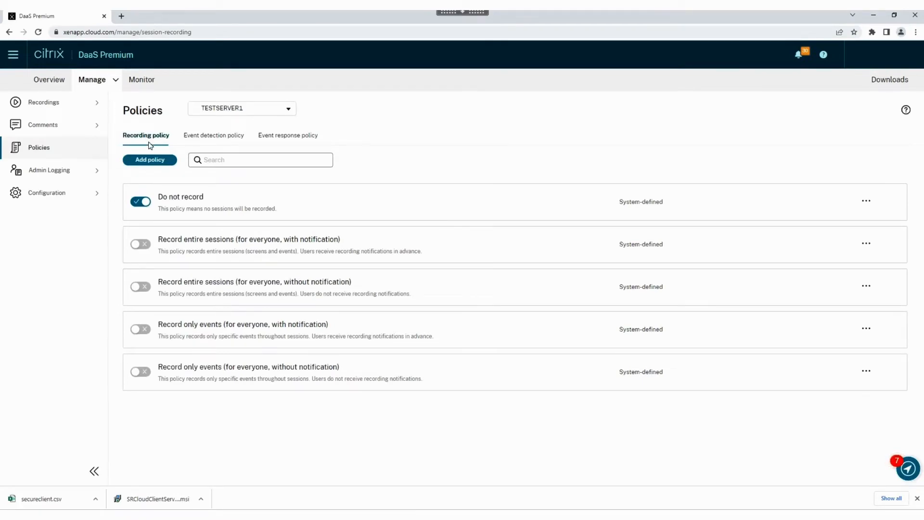
- Start a new recording policy and name it srdemo
left_click(149, 160)
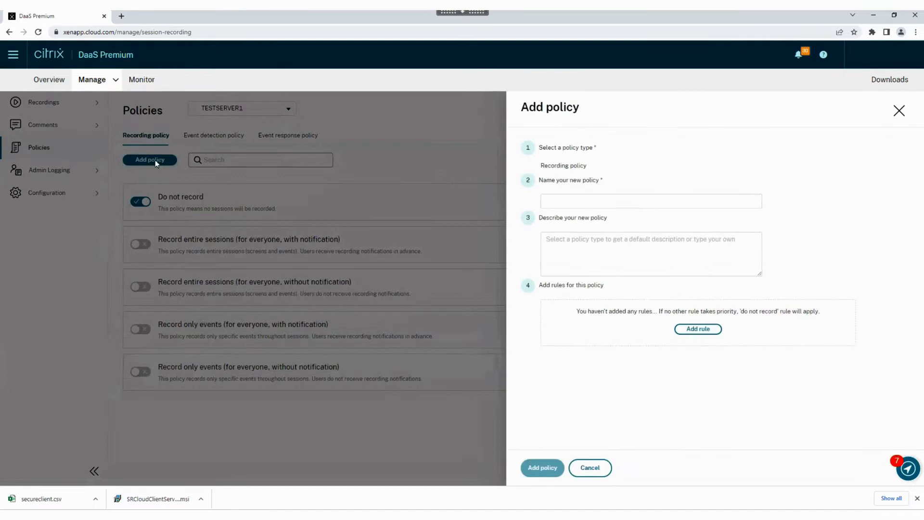
left_click(650, 201)
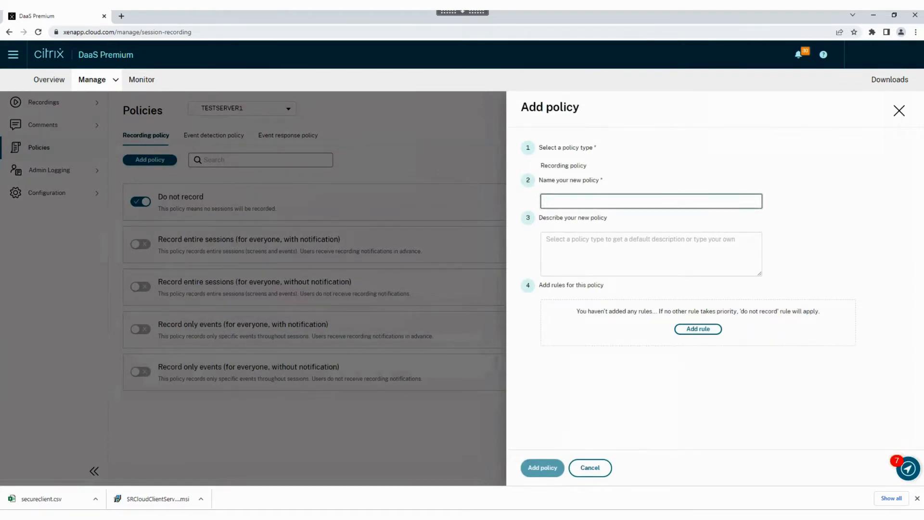
type("srdemo")
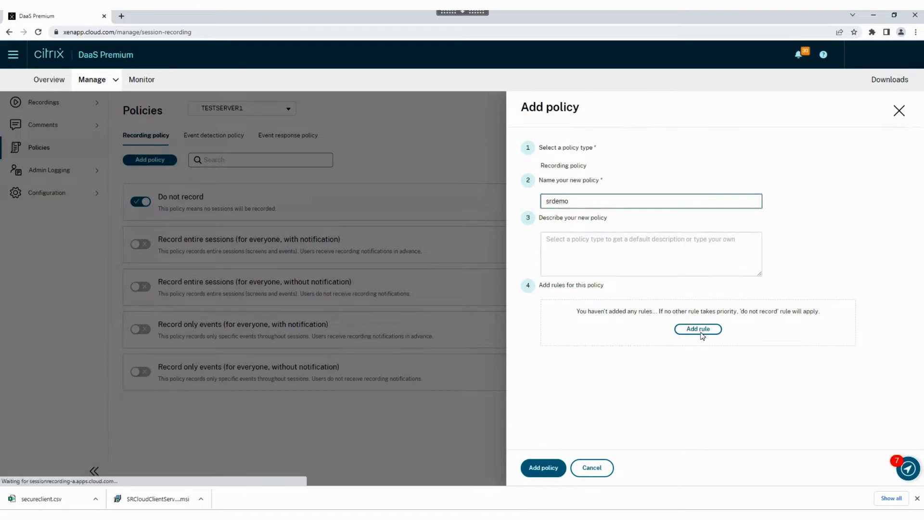
- Add a rule to the srdemo policy and name it srdemo
left_click(697, 328)
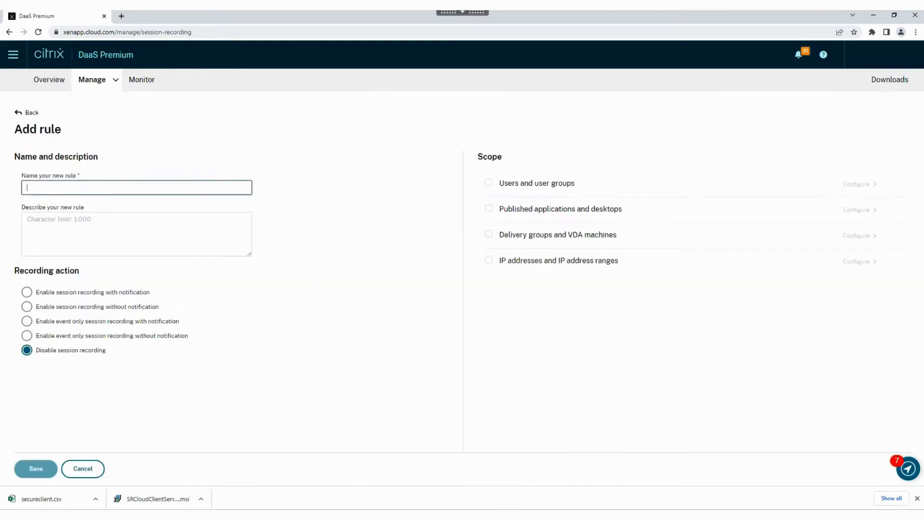
type("s")
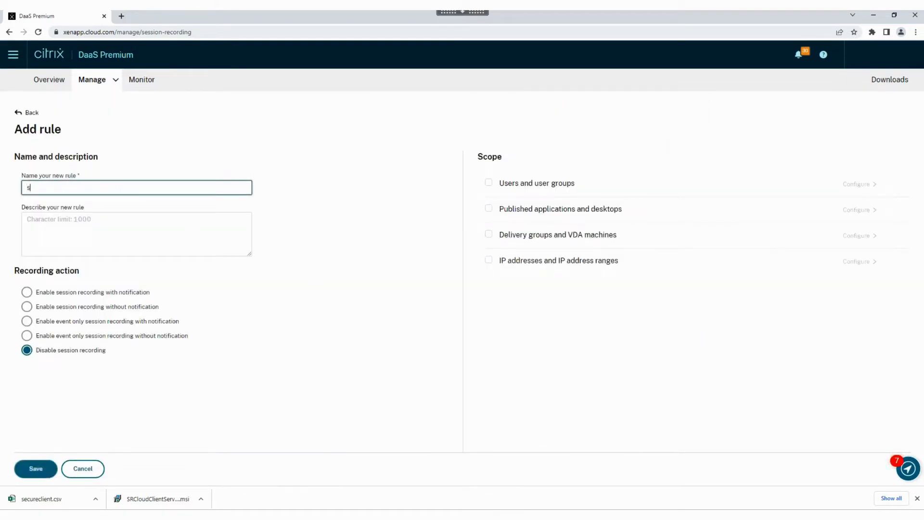
type("rdemo")
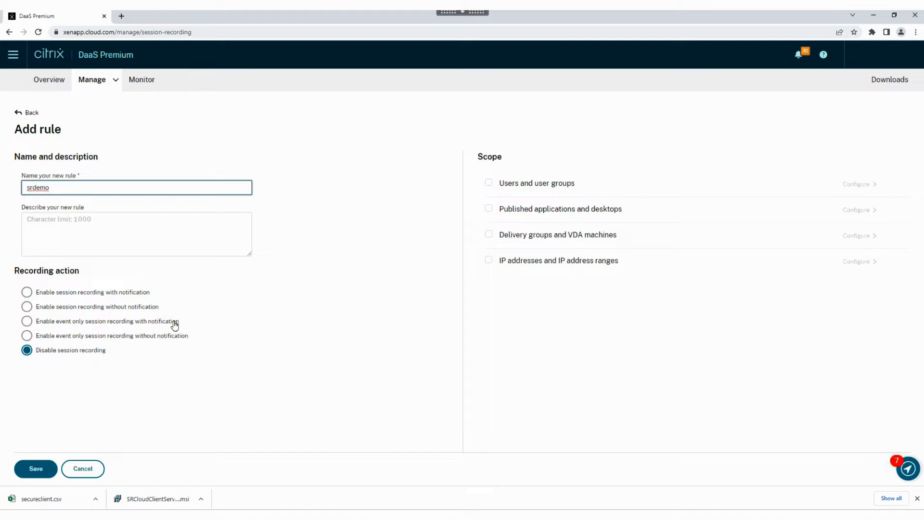
mouse_move(121, 356)
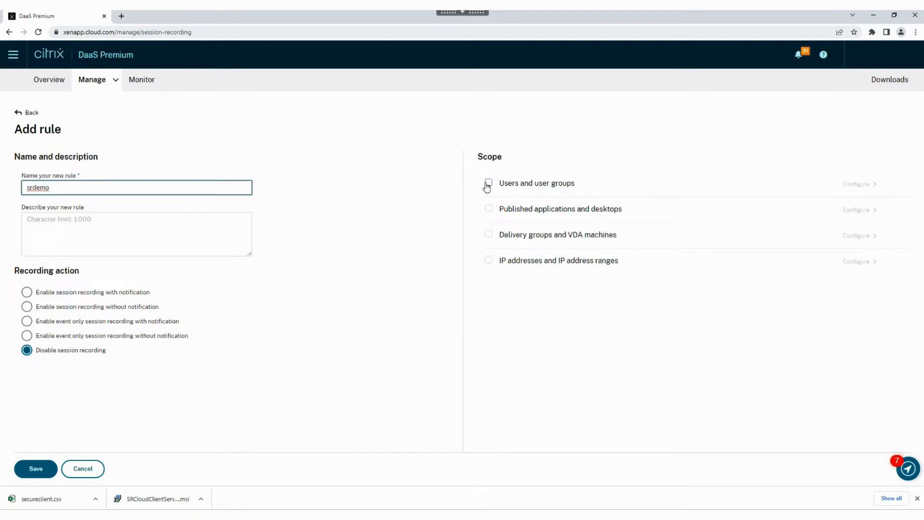
- Tick Users and user groups, preview adding users, then cancel back to the policy list
left_click(487, 183)
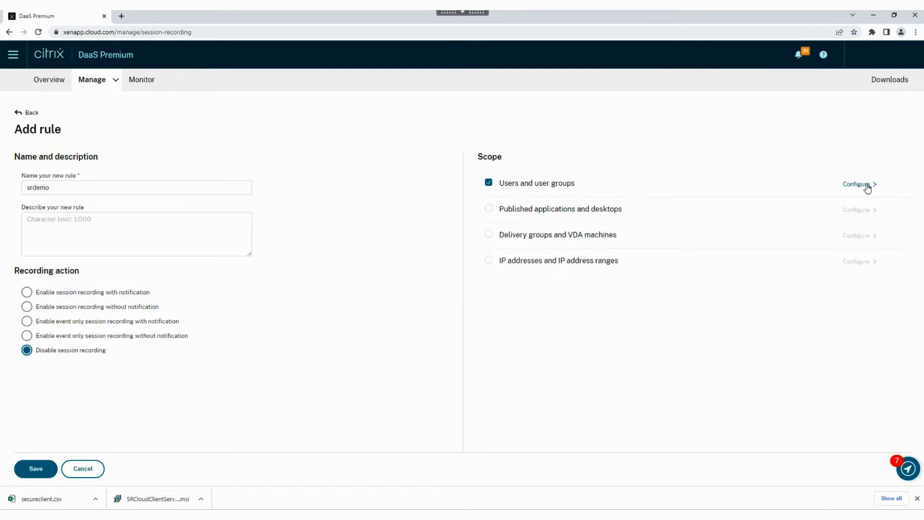
left_click(856, 183)
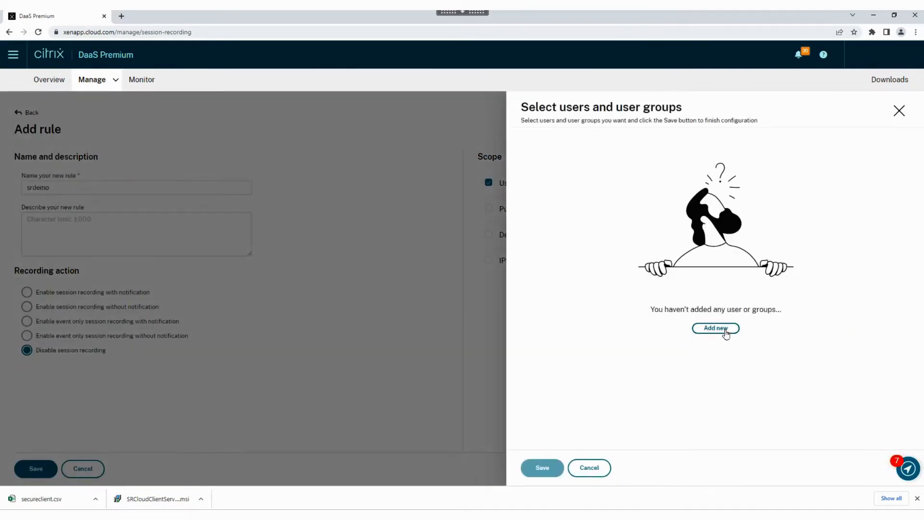
left_click(715, 328)
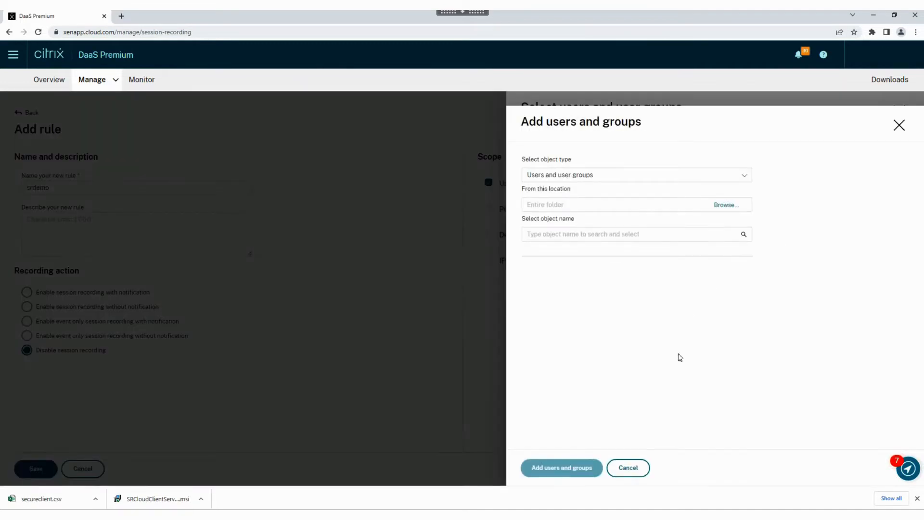
left_click(627, 468)
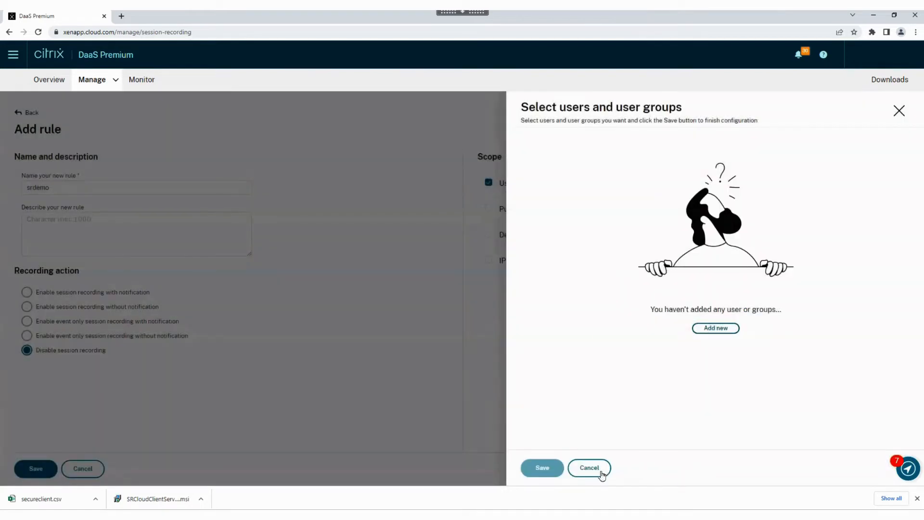
left_click(588, 467)
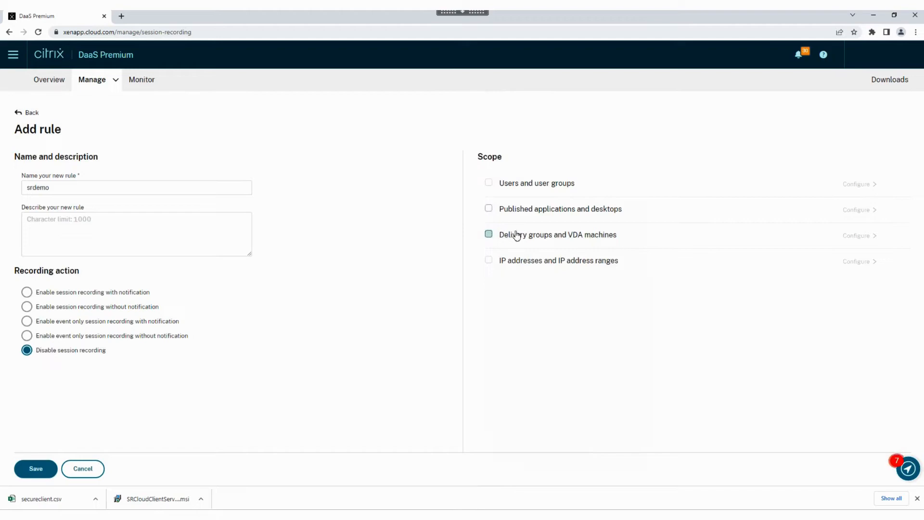
left_click(488, 260)
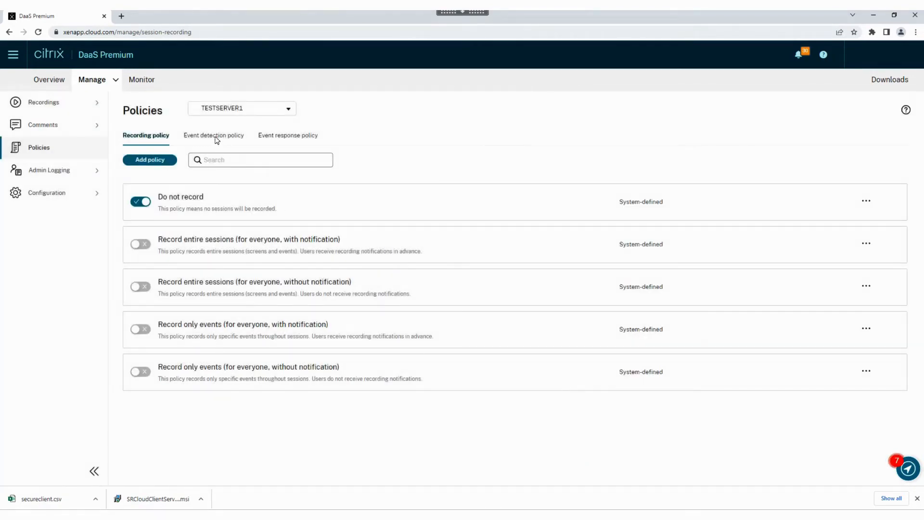
- Start a new event detection policy with a rule named srdemo and browse the events to log
left_click(214, 134)
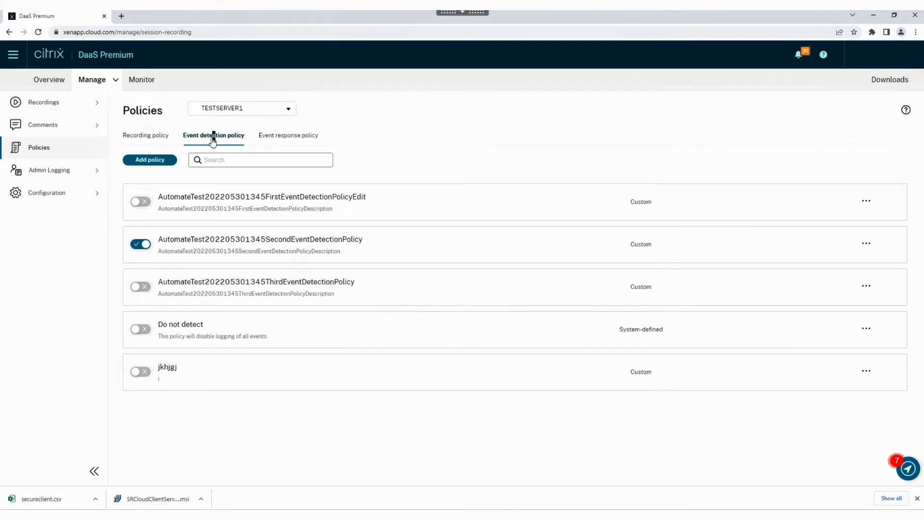
left_click(150, 160)
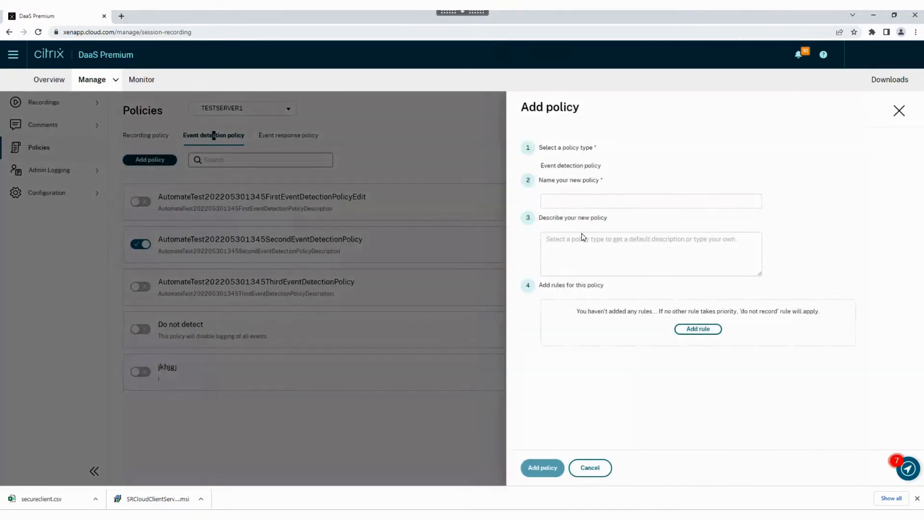
left_click(697, 328)
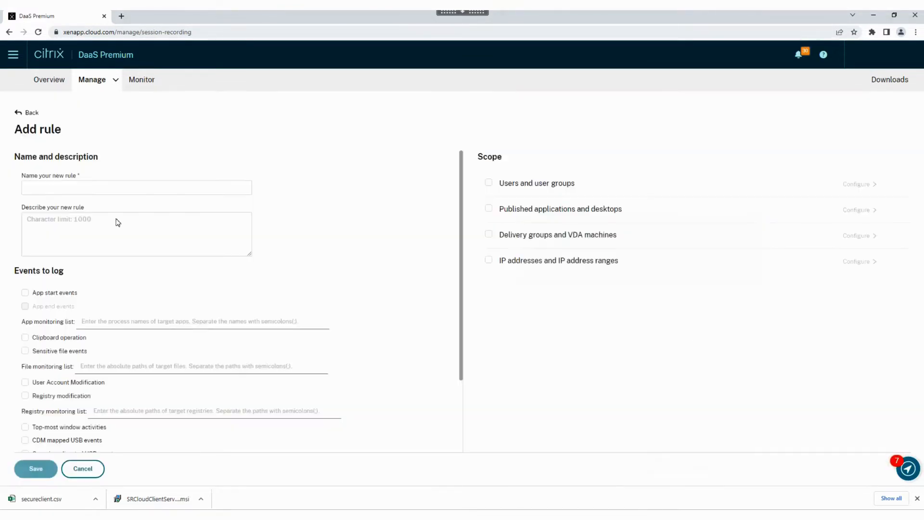
type("srdemo")
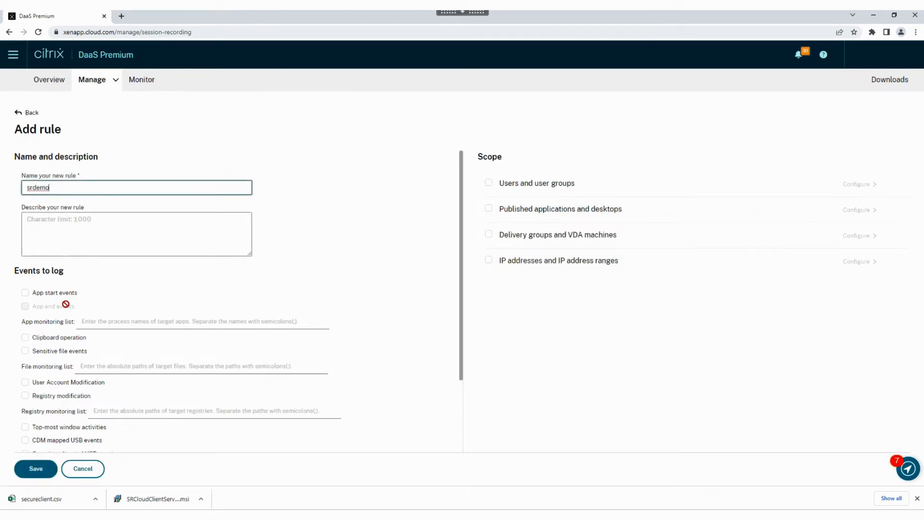
scroll("down", 3)
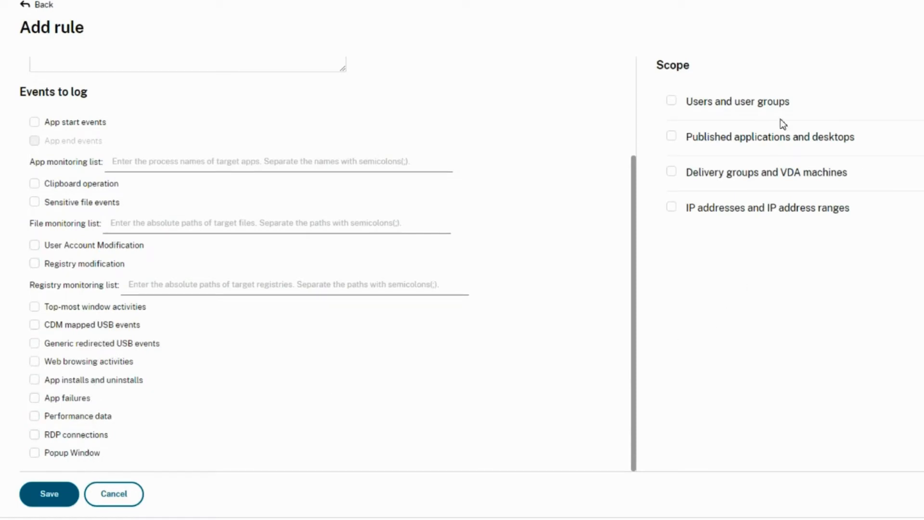
mouse_move(835, 180)
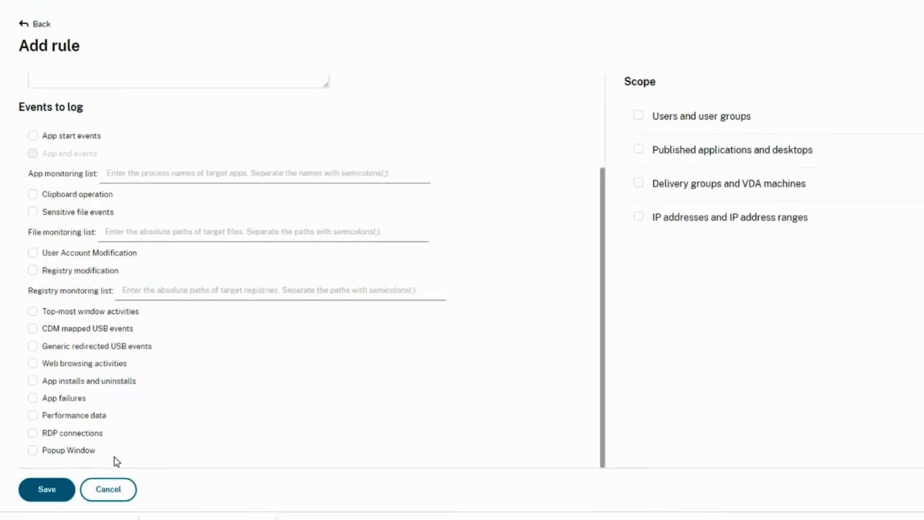
- Create an event response policy named srdemo with a first rule also named srdemo
left_click(107, 489)
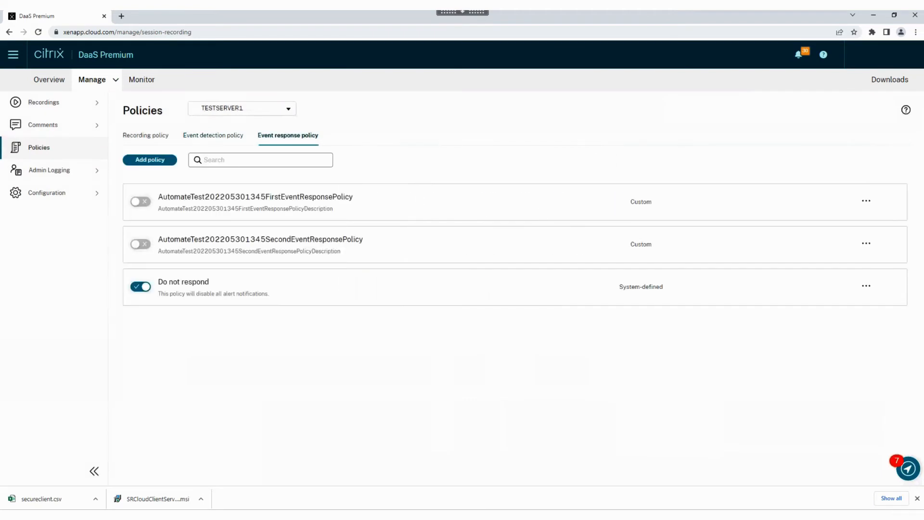
left_click(149, 159)
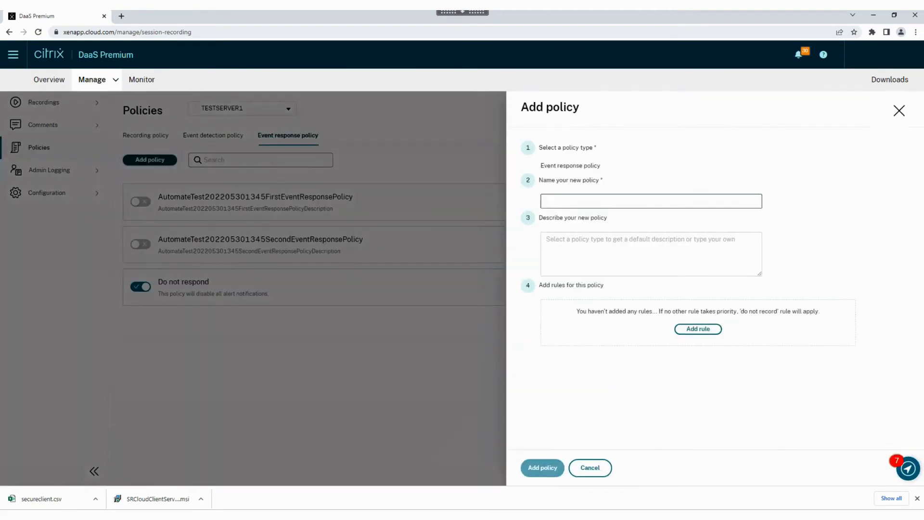
type("srdemo")
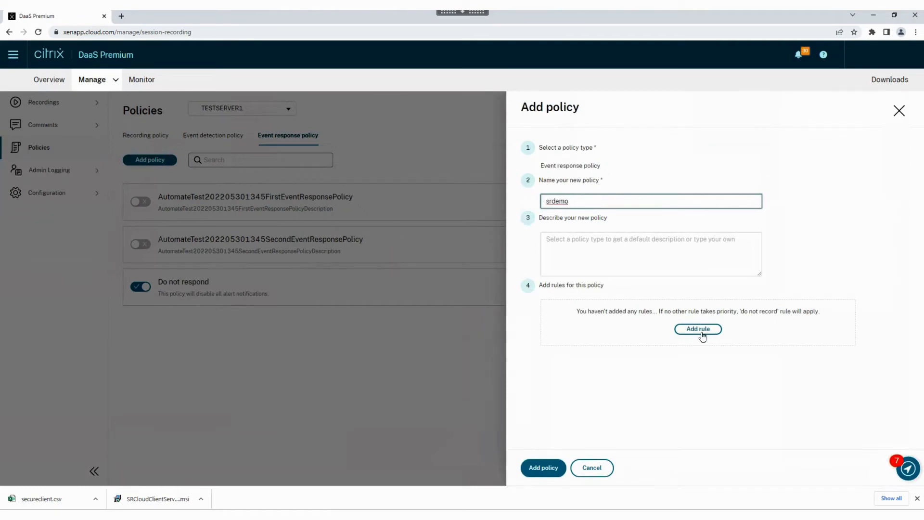
left_click(698, 329)
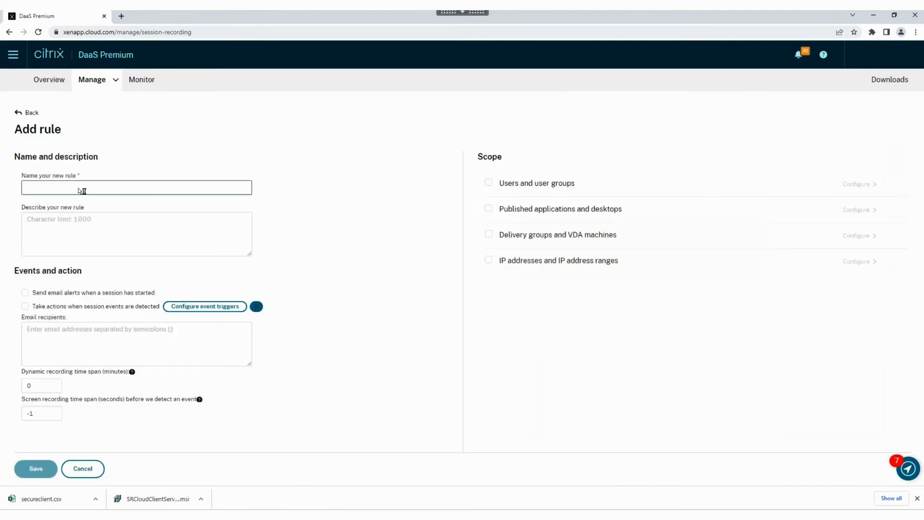
type("srdemo")
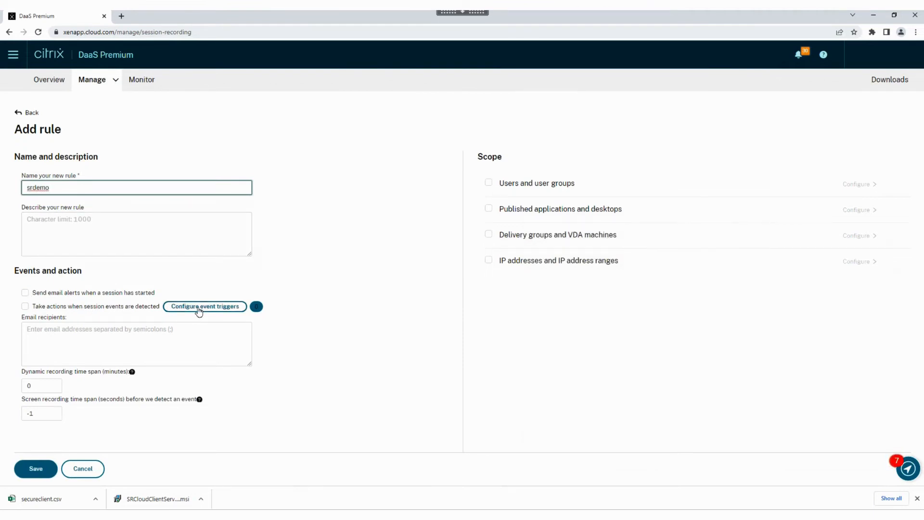
- Browse the event trigger types for the rule, then discard the draft
left_click(205, 306)
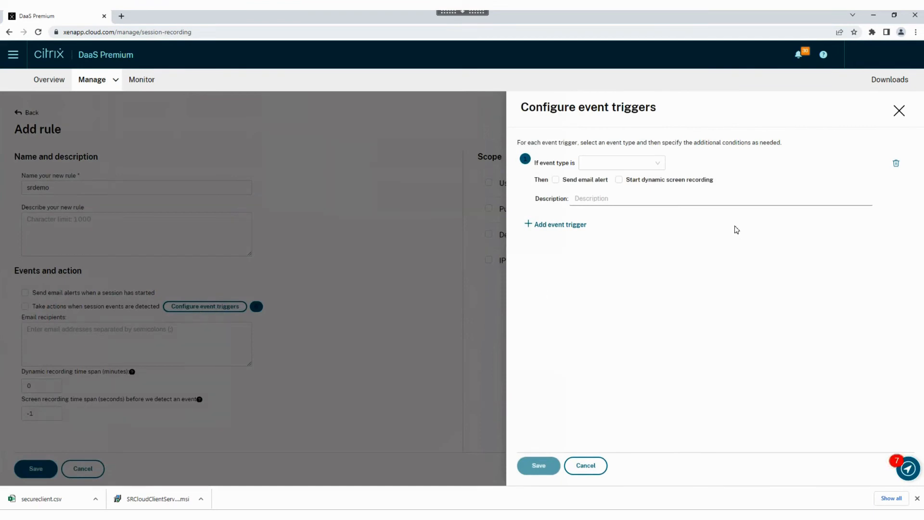
left_click(620, 163)
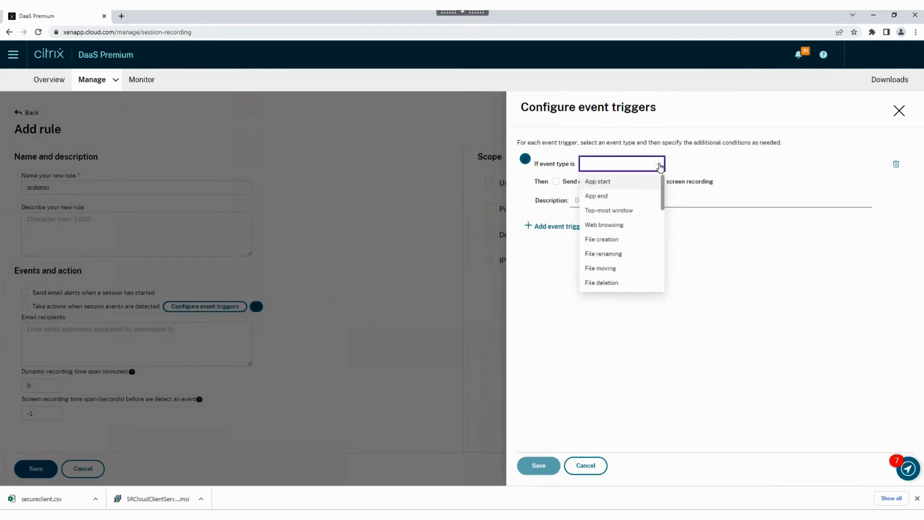
scroll("down", 3)
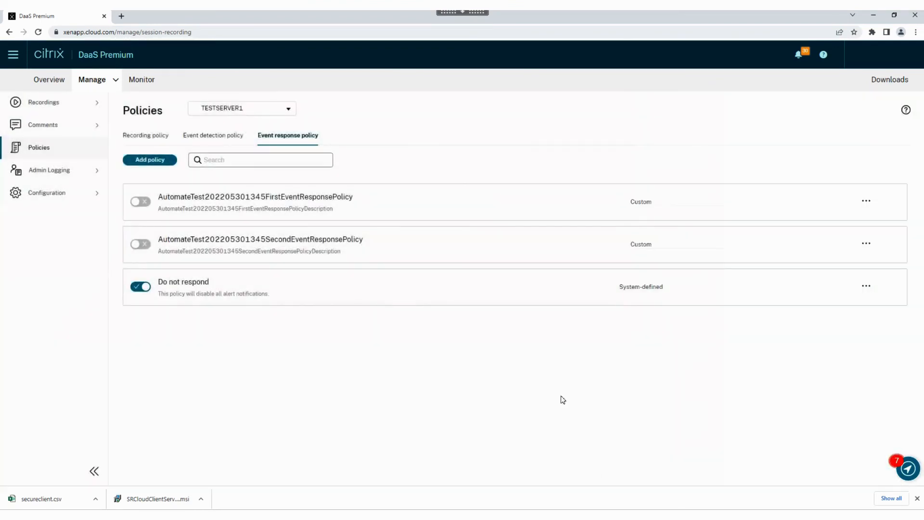
mouse_move(44, 115)
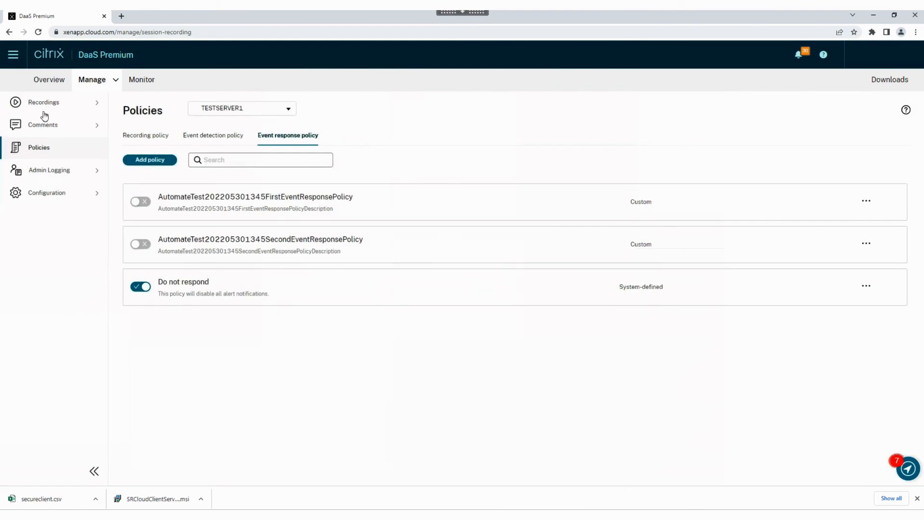
- Play the April 20, 2:44 PM testuser recording, pause it, and go back to All Recordings
left_click(44, 102)
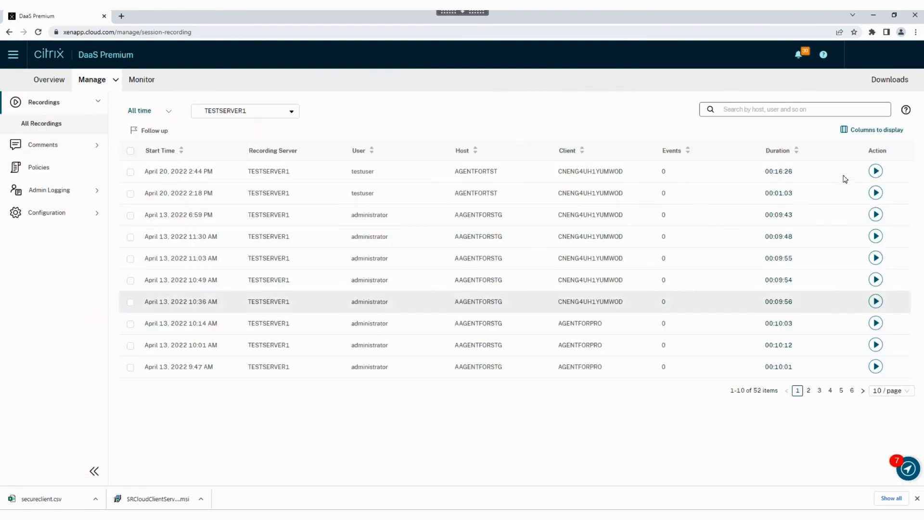
left_click(874, 170)
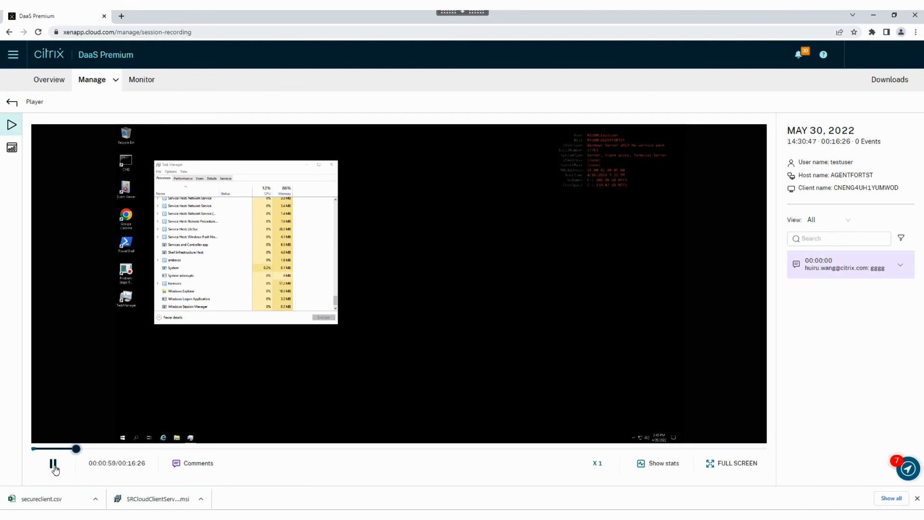
left_click(54, 463)
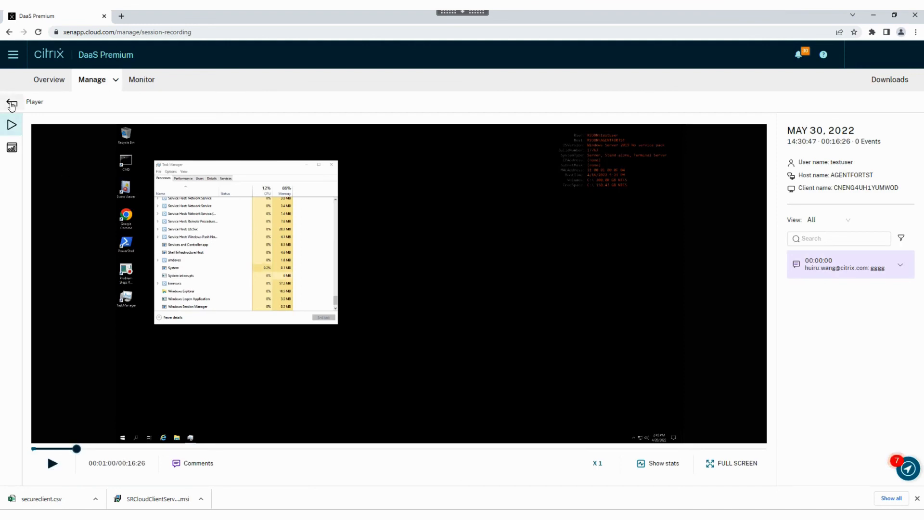
left_click(11, 104)
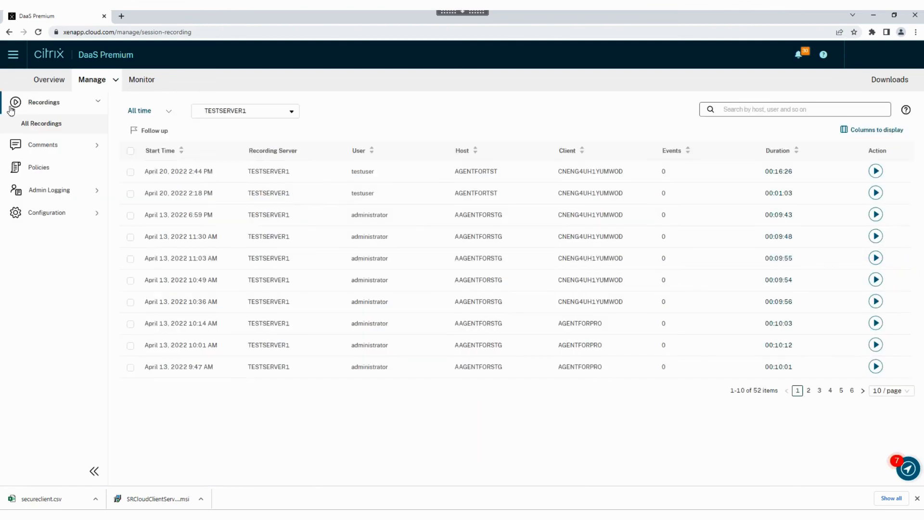